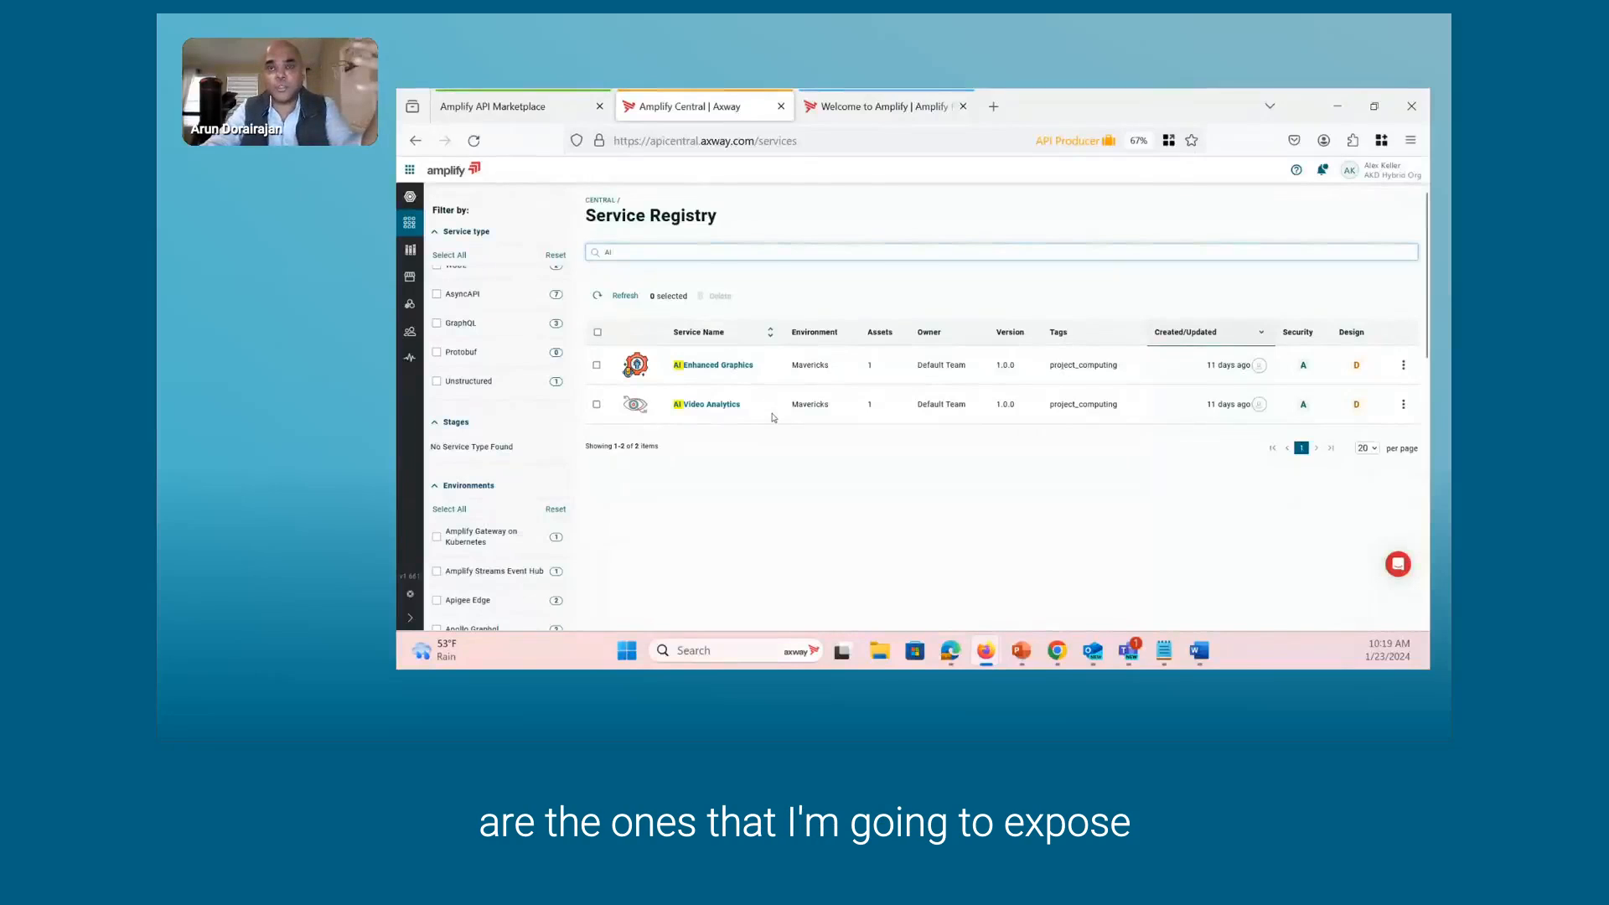
mouse_move(1188, 433)
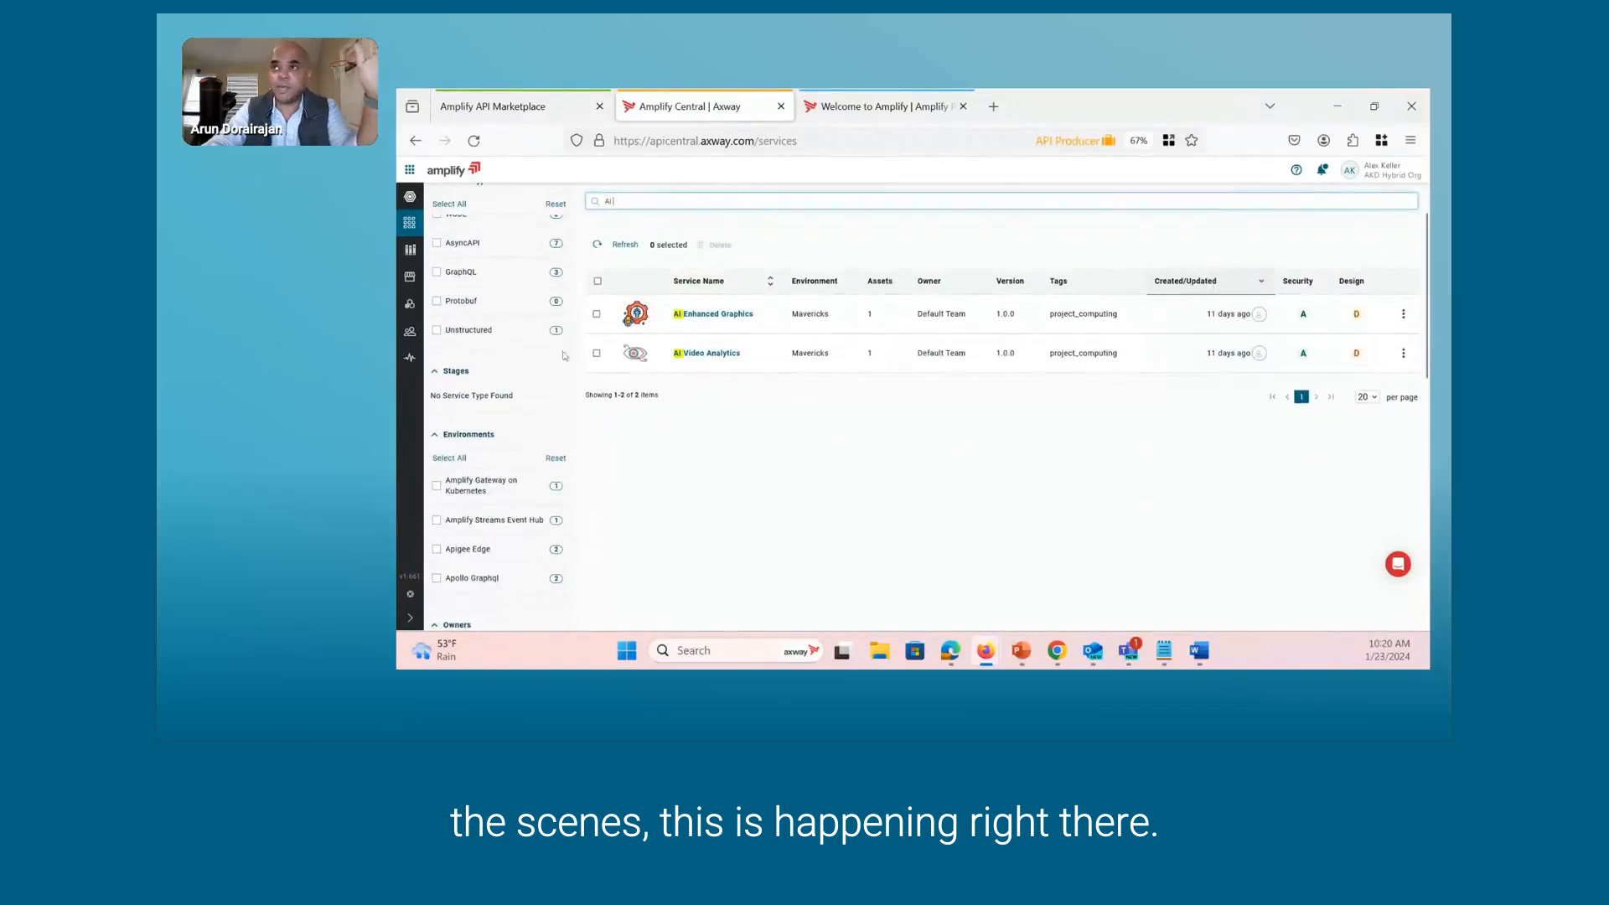
mouse_move(1356, 313)
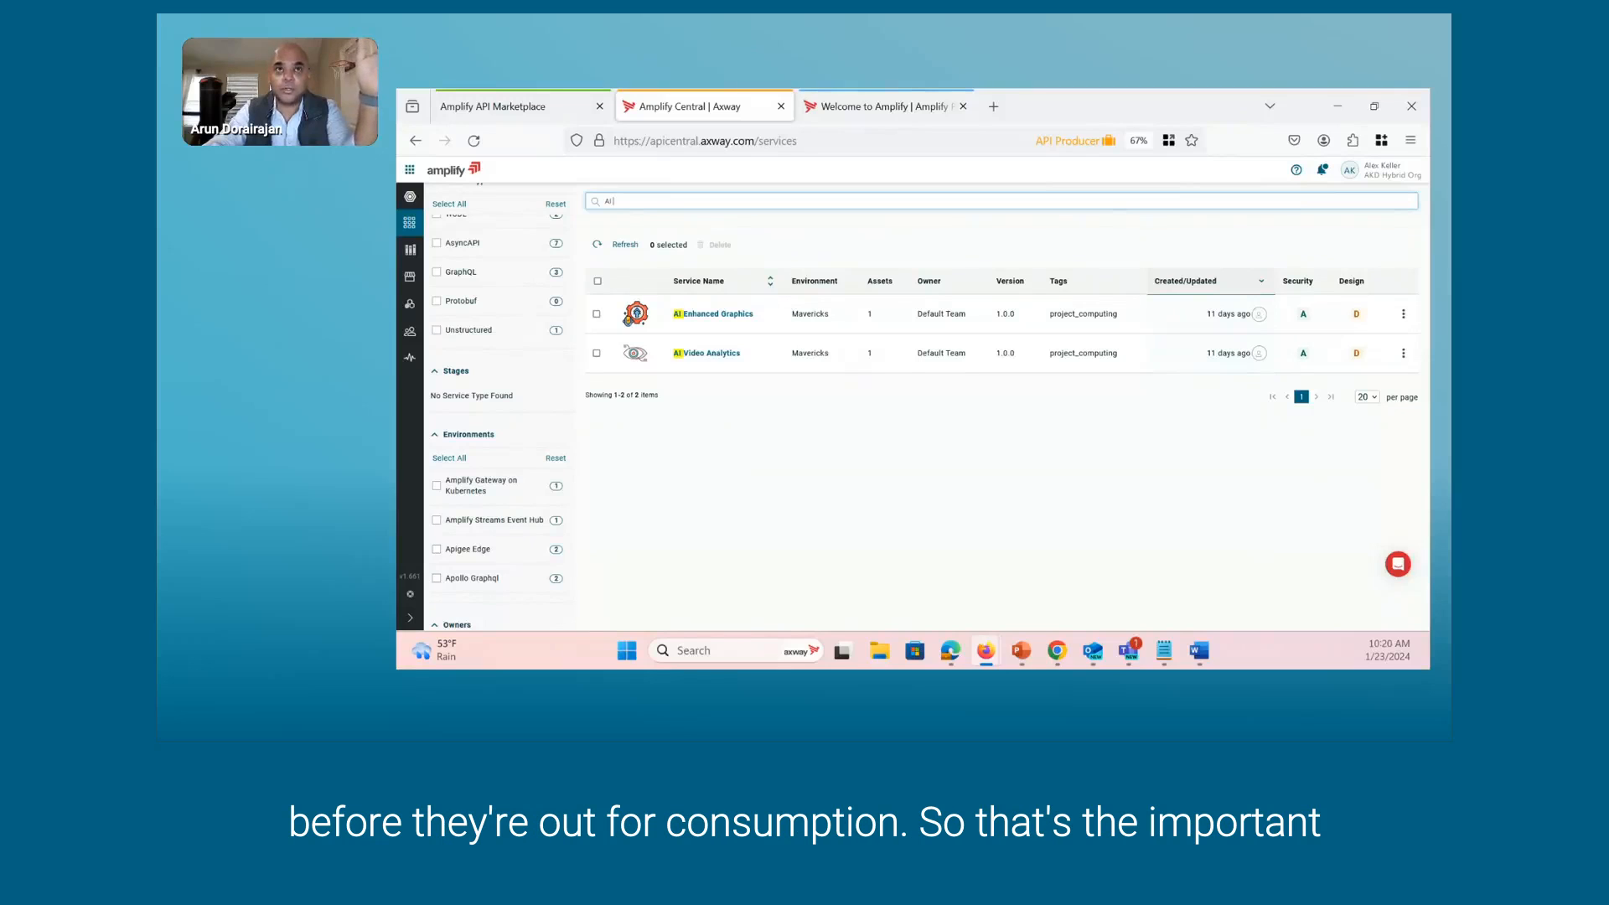
mouse_move(1205, 493)
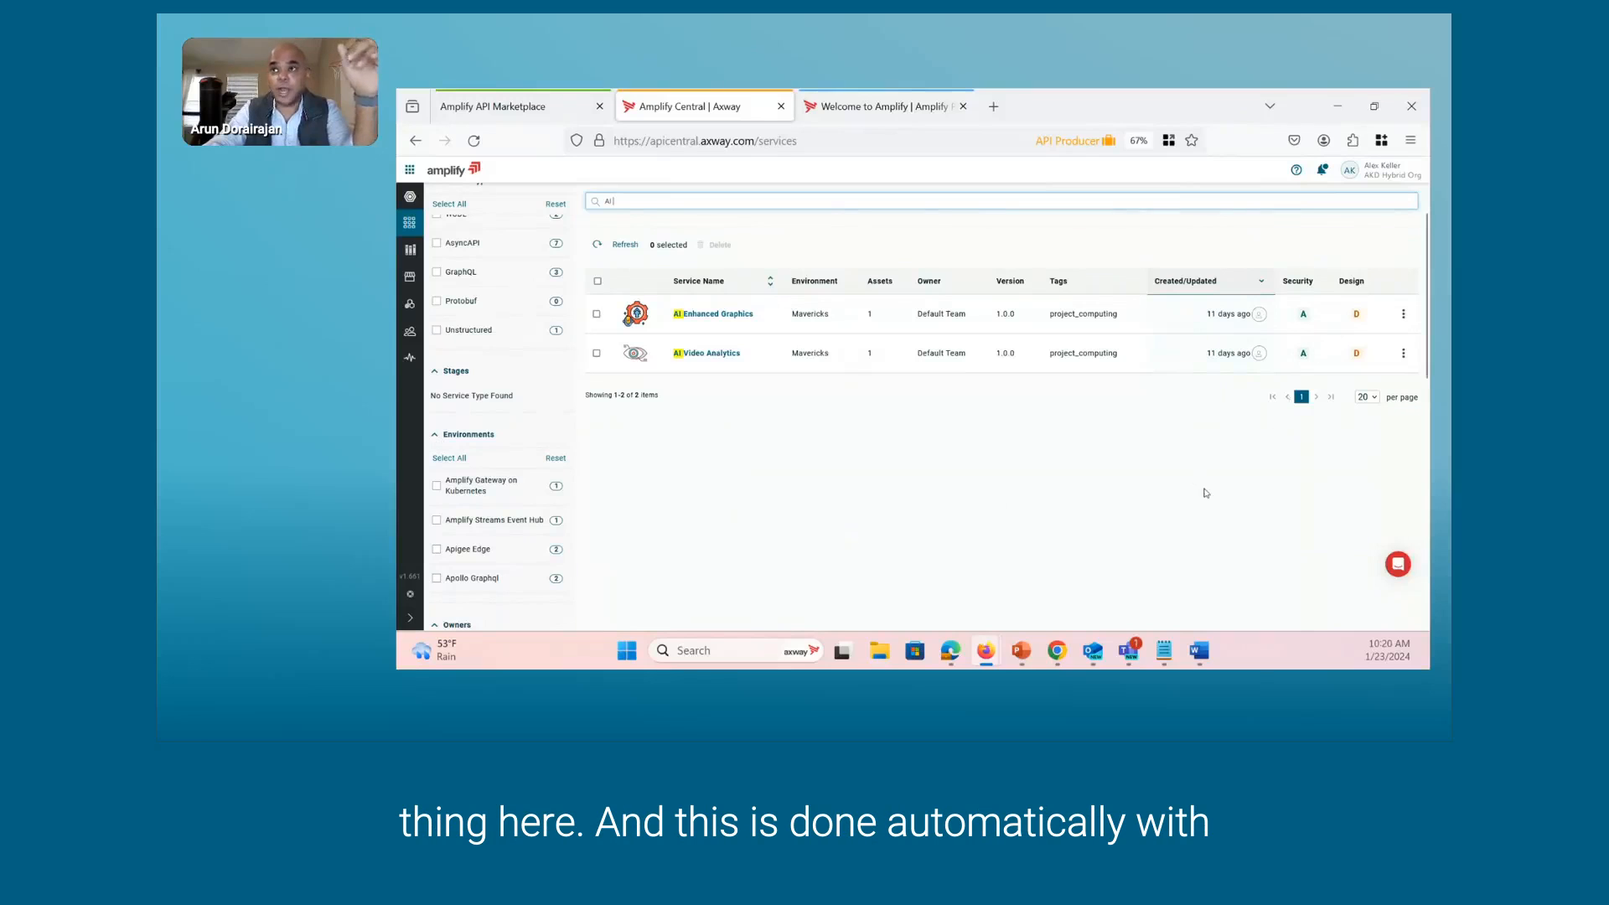
mouse_move(975, 342)
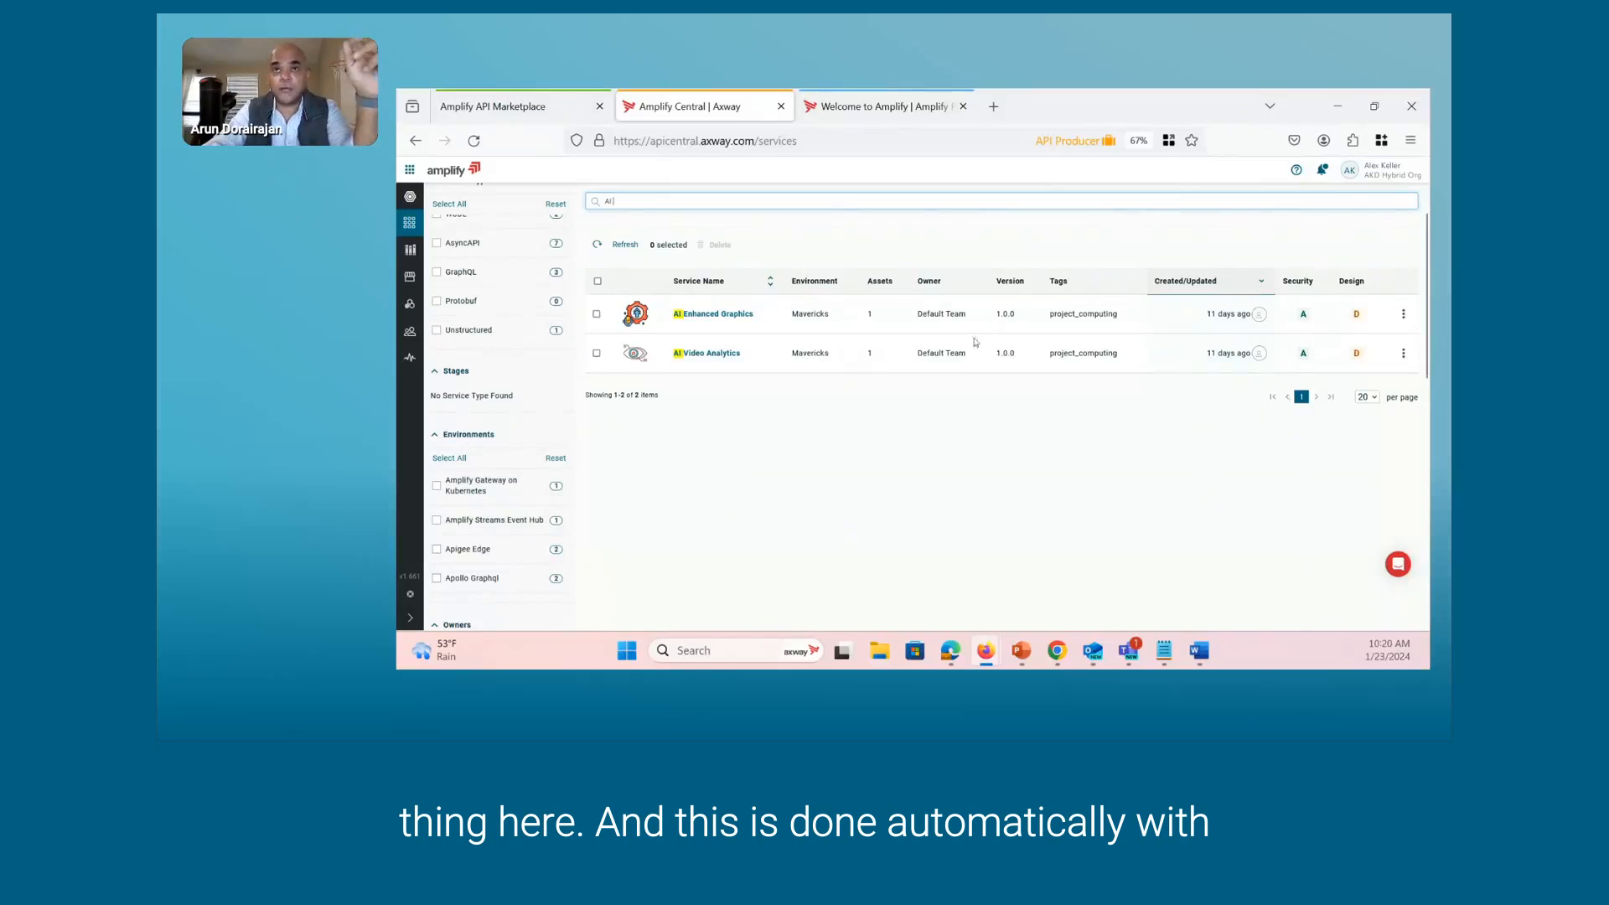